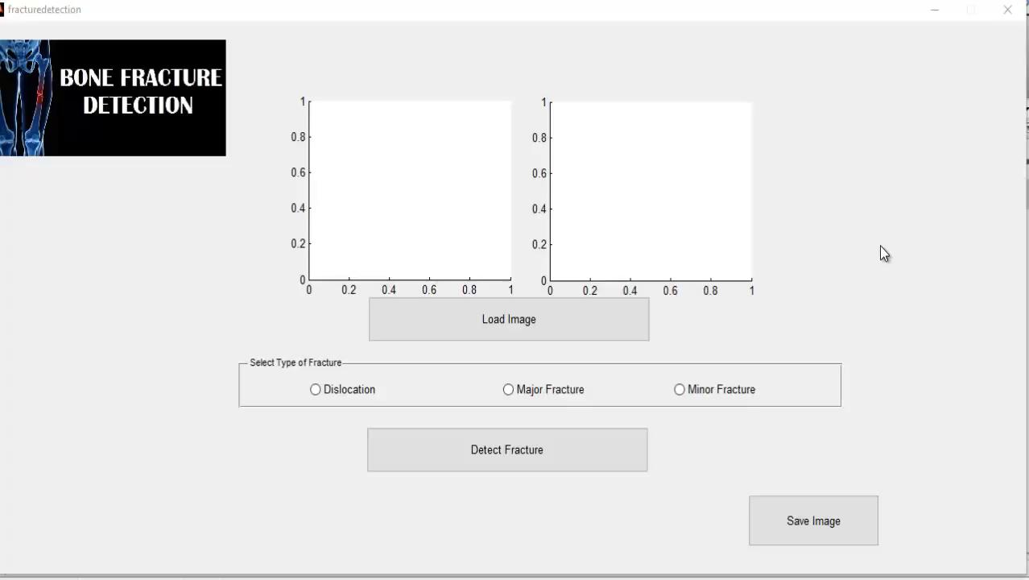
Load the elbow X-ray from the new images folder into the first image panel
{"action": "left_click", "coordinate": [508, 319]}
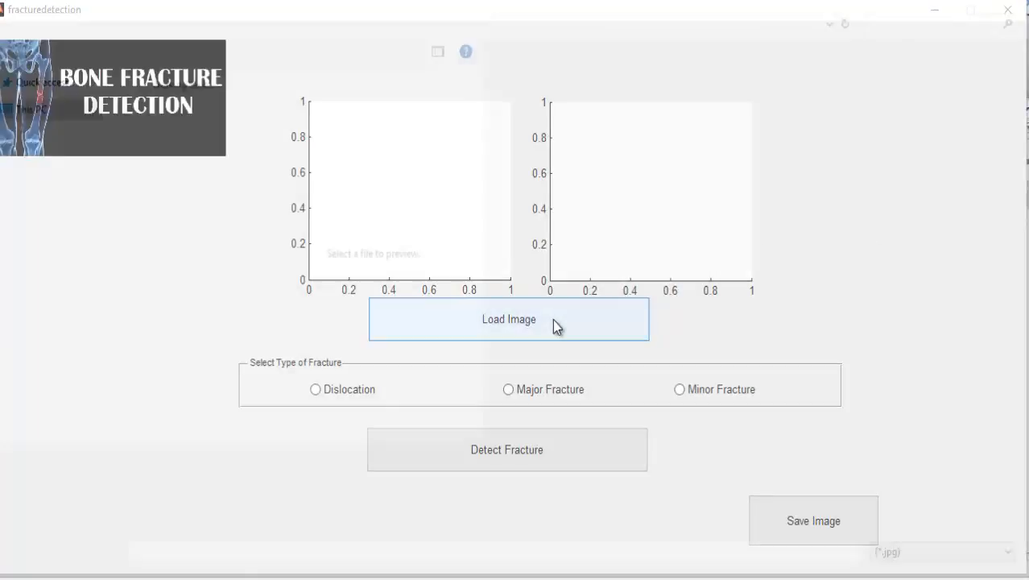
{"action": "left_click", "coordinate": [509, 319]}
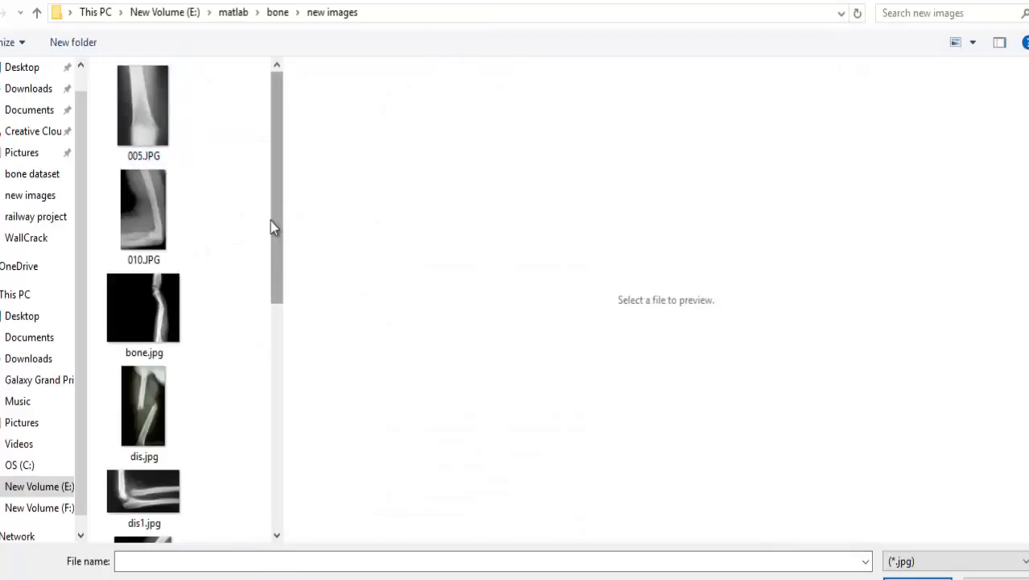
{"action": "left_click", "coordinate": [143, 210]}
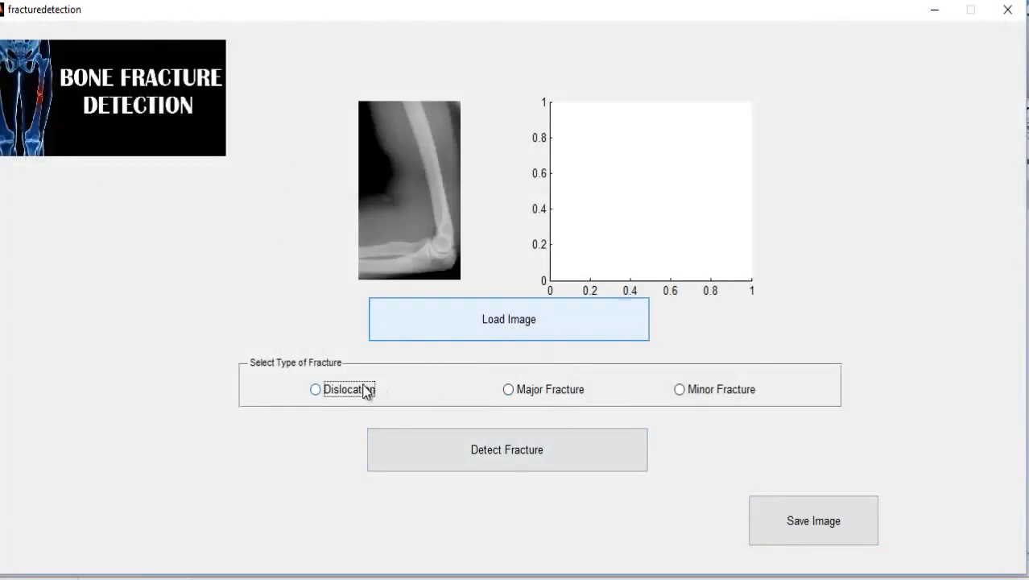
Detect dislocation on the elbow X-ray ('Bone is not Fractured'), then select Major Fracture
{"action": "left_click", "coordinate": [315, 389]}
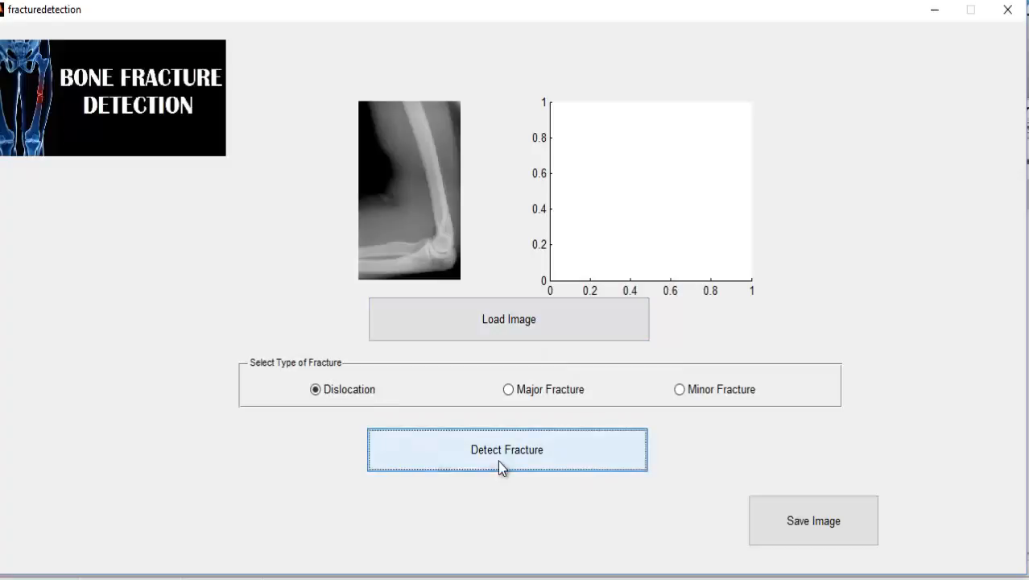
{"action": "left_click", "coordinate": [506, 450]}
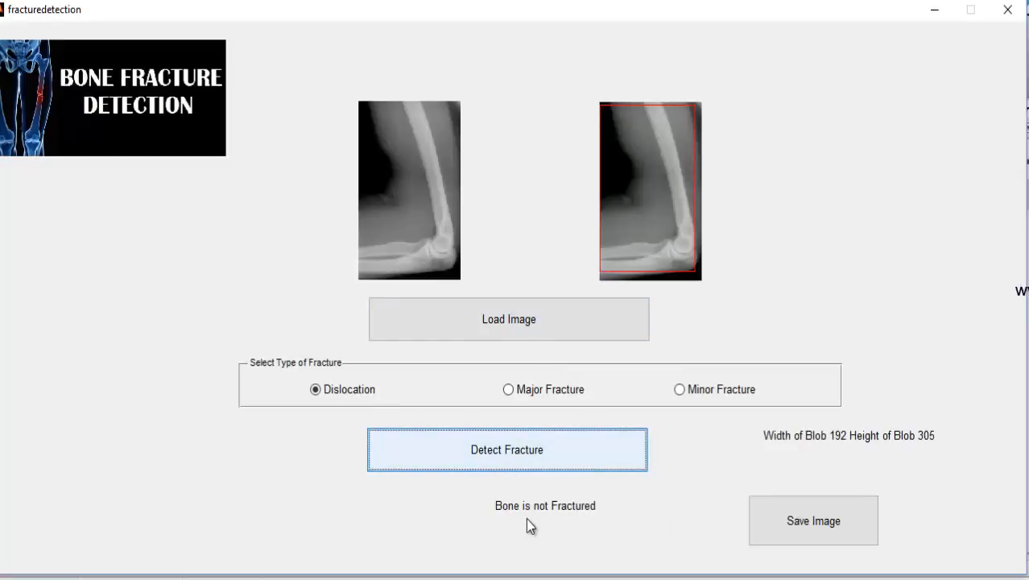
{"action": "mouse_move", "coordinate": [620, 527]}
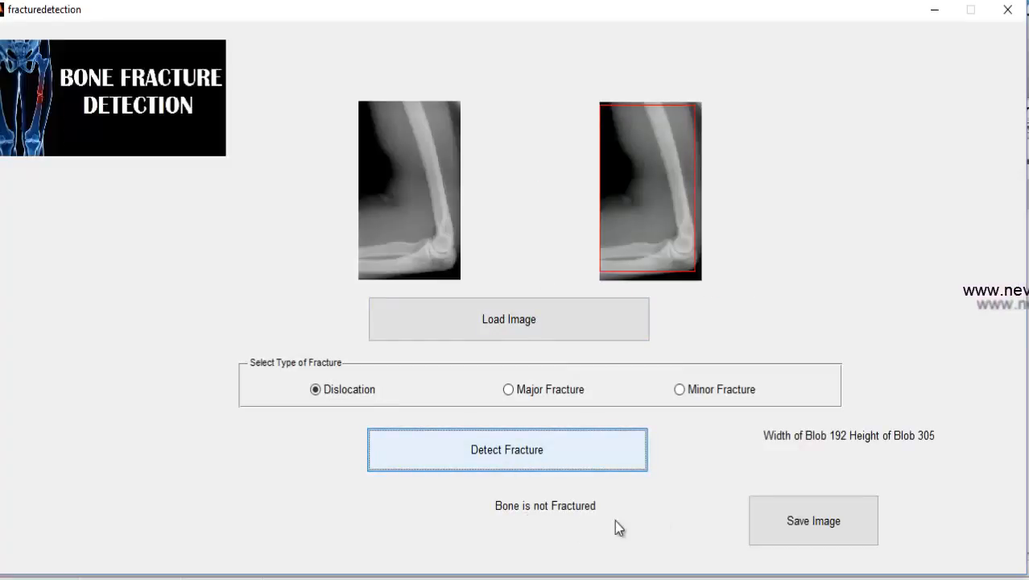
{"action": "mouse_move", "coordinate": [571, 526]}
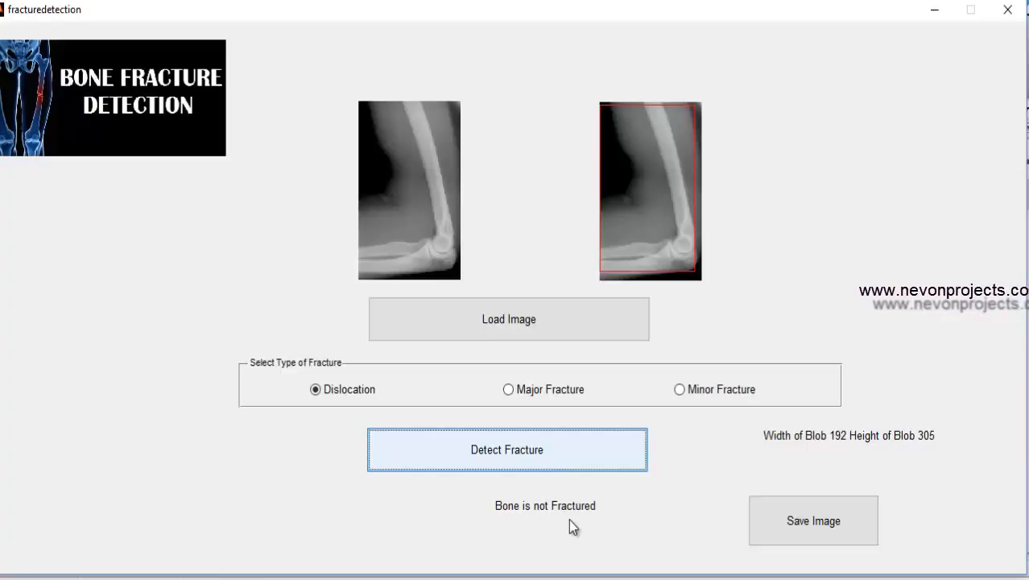
{"action": "mouse_move", "coordinate": [509, 318]}
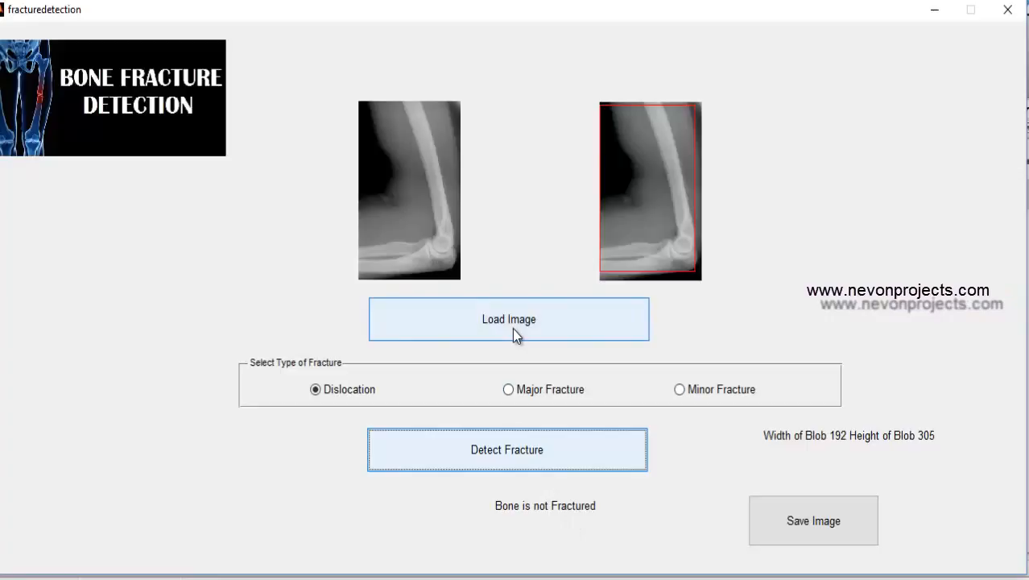
{"action": "left_click", "coordinate": [508, 389]}
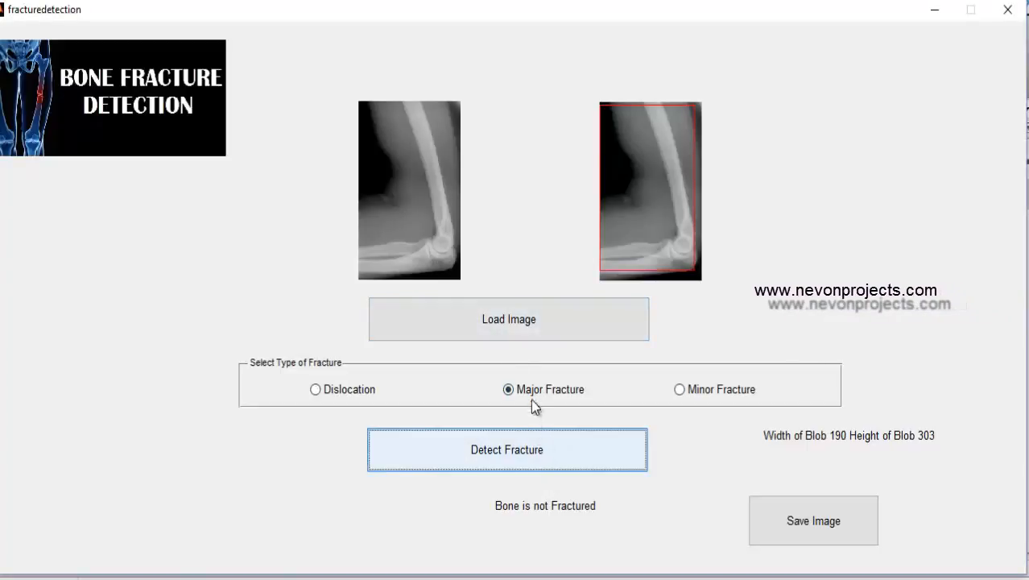
{"action": "mouse_move", "coordinate": [696, 497]}
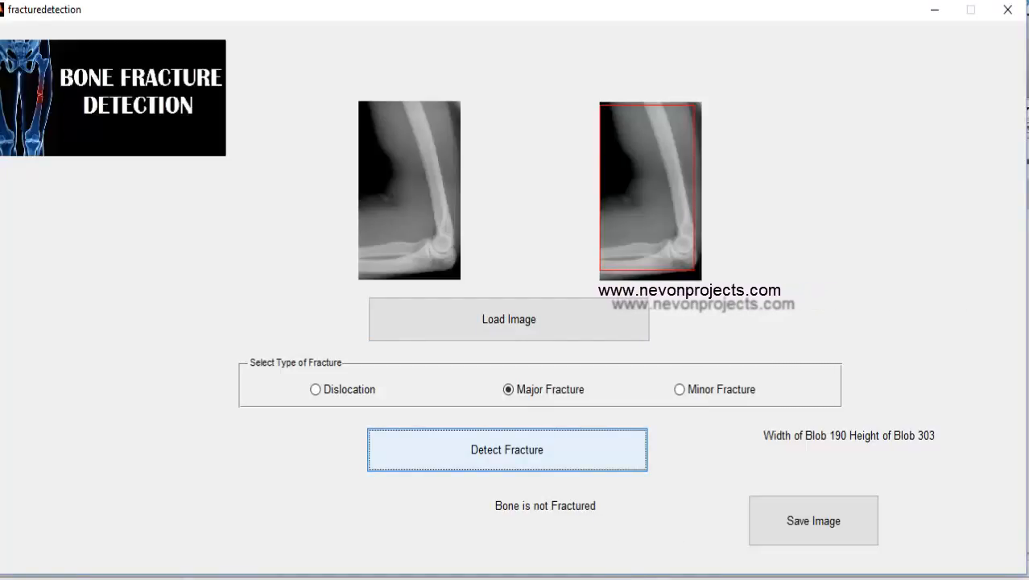
{"action": "mouse_move", "coordinate": [540, 540]}
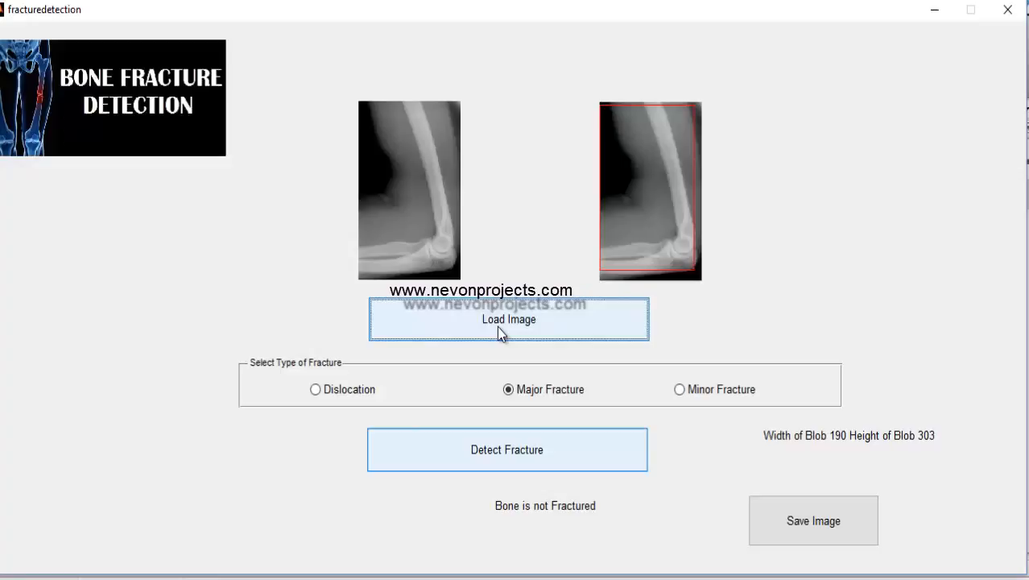
{"action": "left_click", "coordinate": [508, 319]}
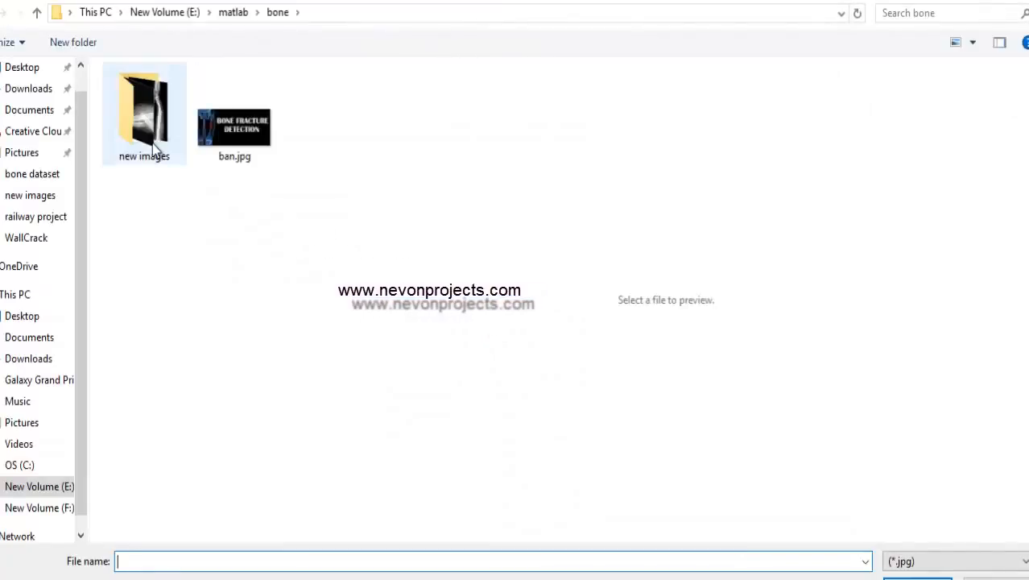
Load the thigh-bone X-ray 005JPG and analyse it: not fractured, 93 by 243 blob
{"action": "double_click", "coordinate": [143, 113]}
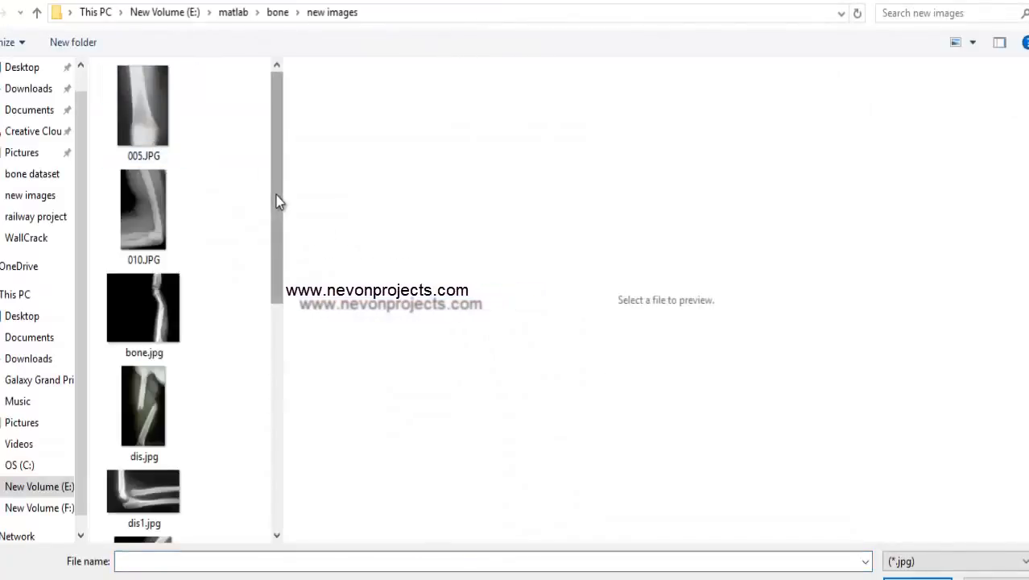
{"action": "left_click", "coordinate": [143, 108]}
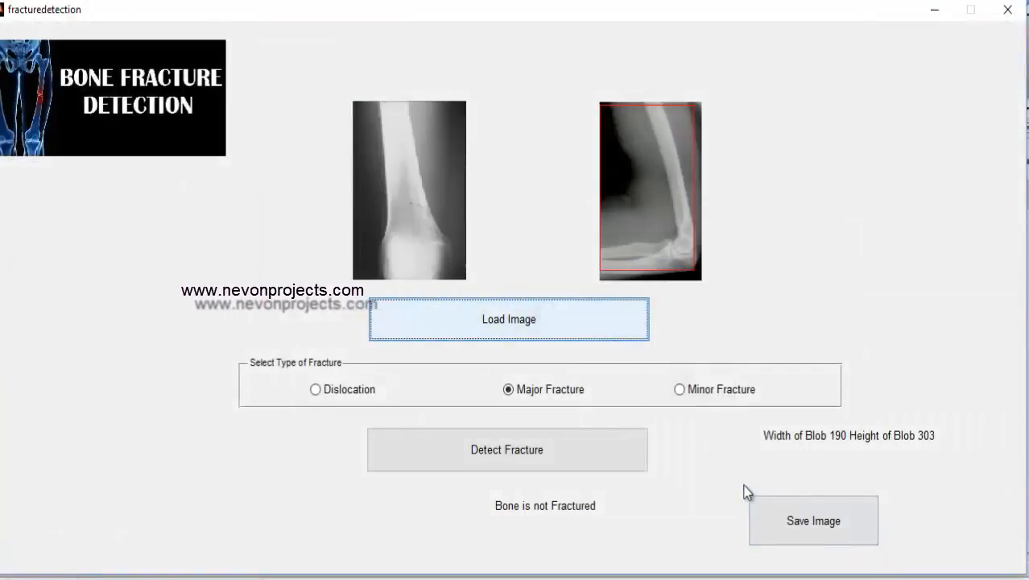
{"action": "left_click", "coordinate": [315, 389]}
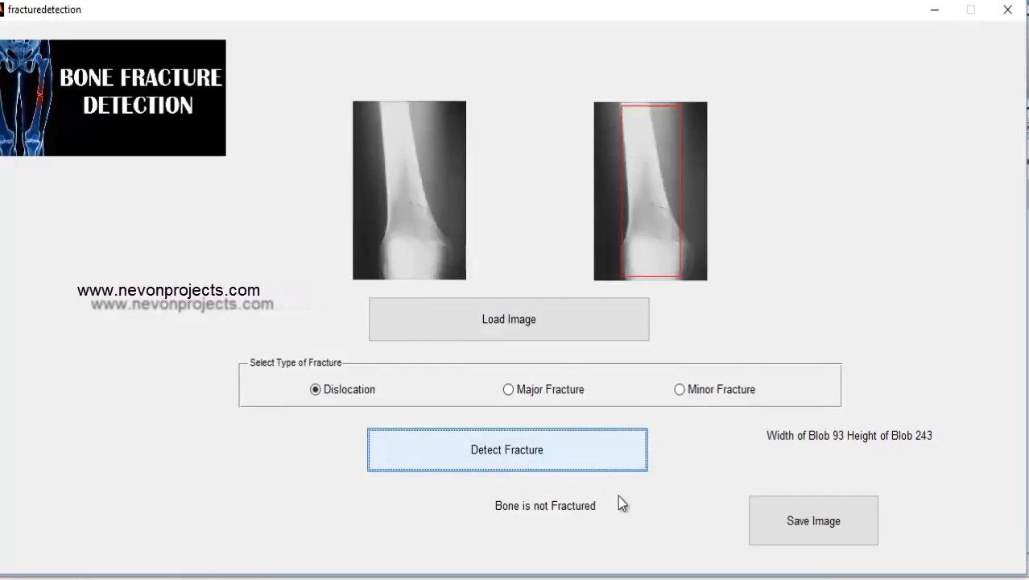
{"action": "mouse_move", "coordinate": [578, 521]}
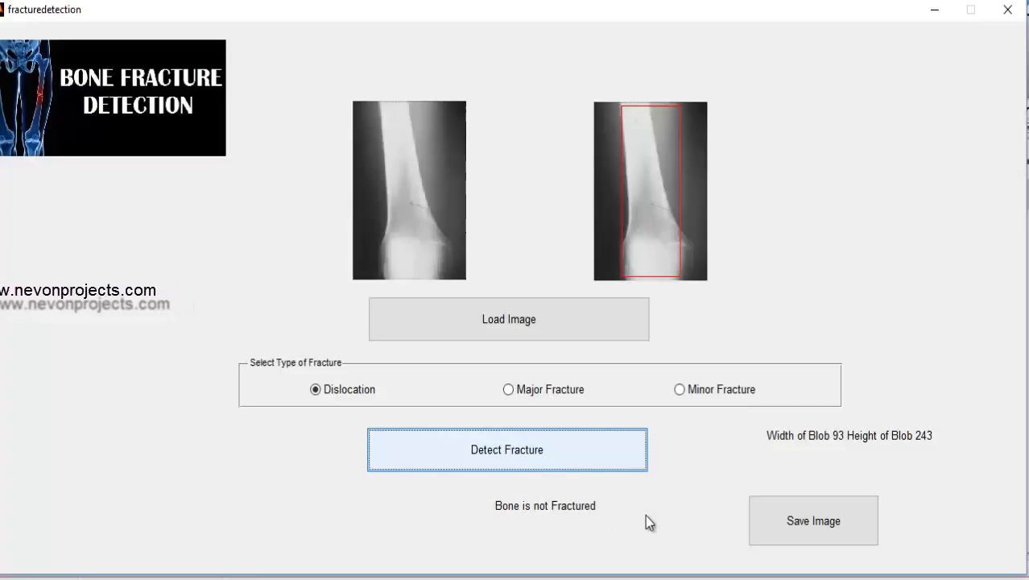
{"action": "mouse_move", "coordinate": [508, 319]}
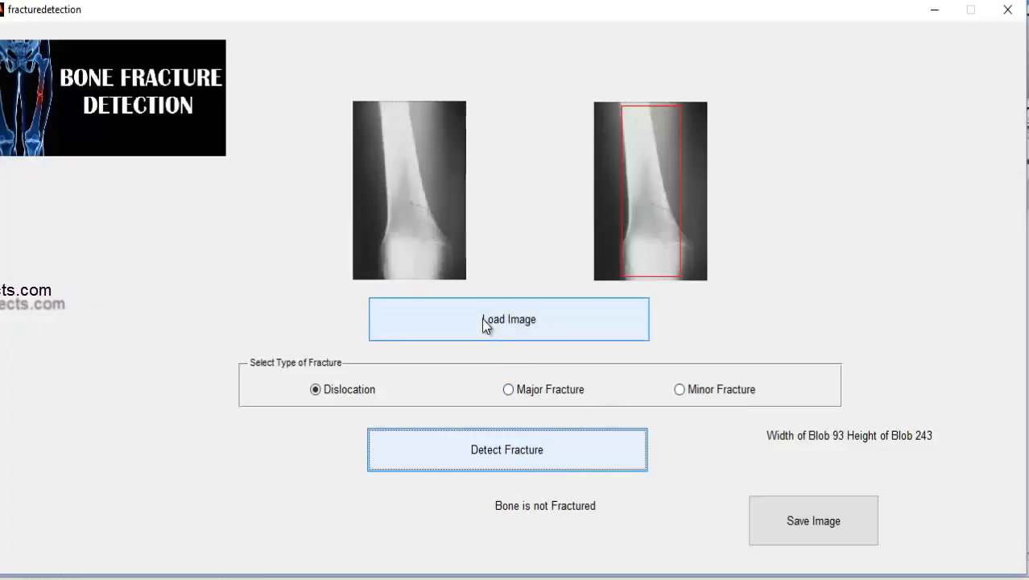
{"action": "left_click", "coordinate": [508, 319]}
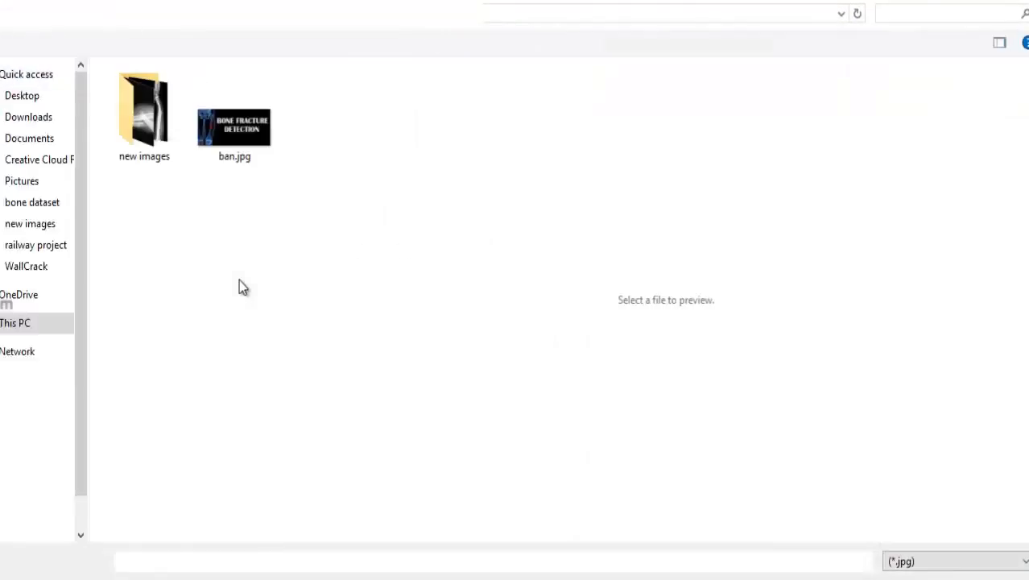
Open dis.jpg and detect dislocation, showing two red blob boxes and 'Bone is Fractured'
{"action": "double_click", "coordinate": [143, 105]}
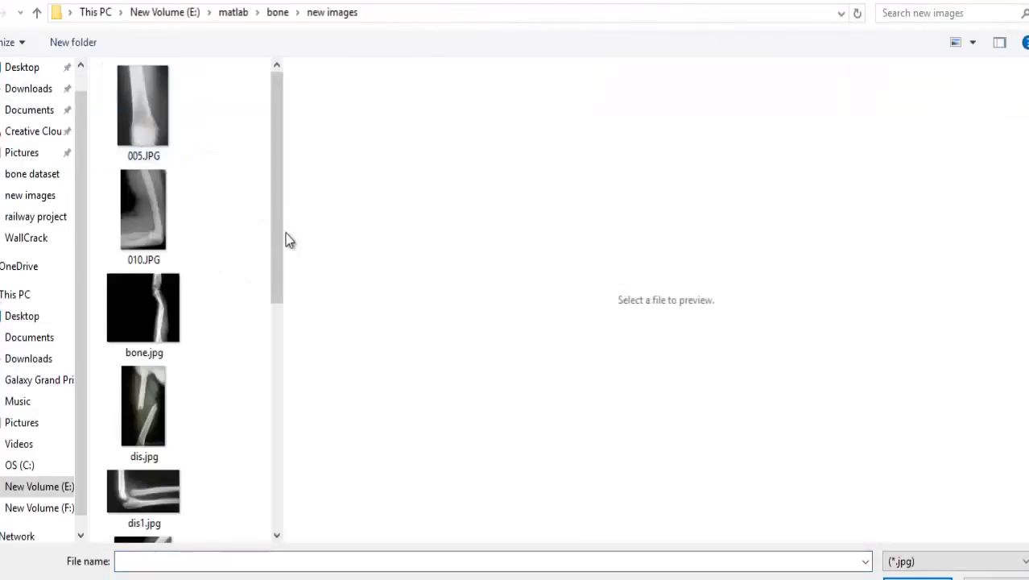
{"action": "scroll", "scroll_direction": "down", "scroll_amount": 3}
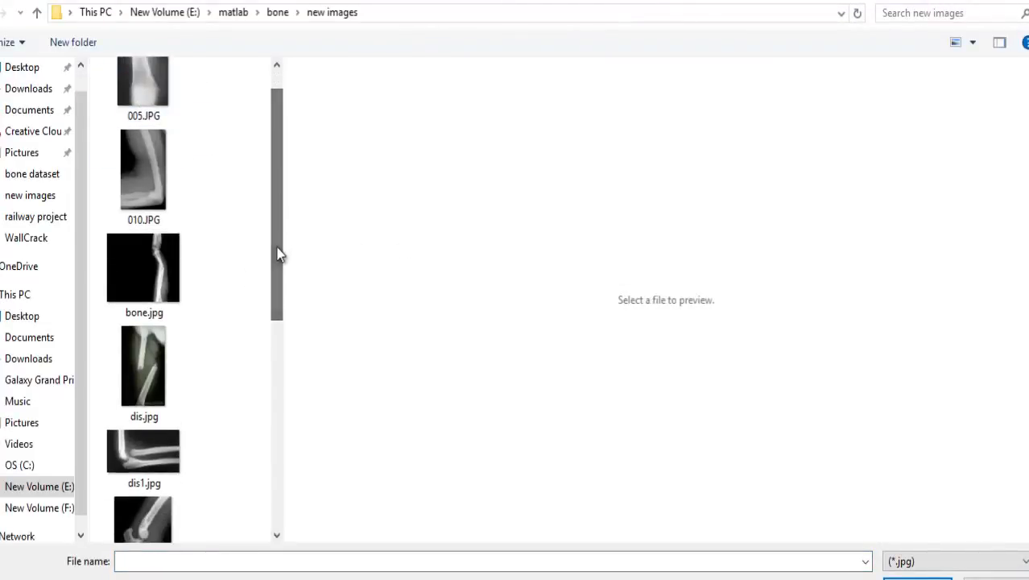
{"action": "left_click", "coordinate": [143, 367]}
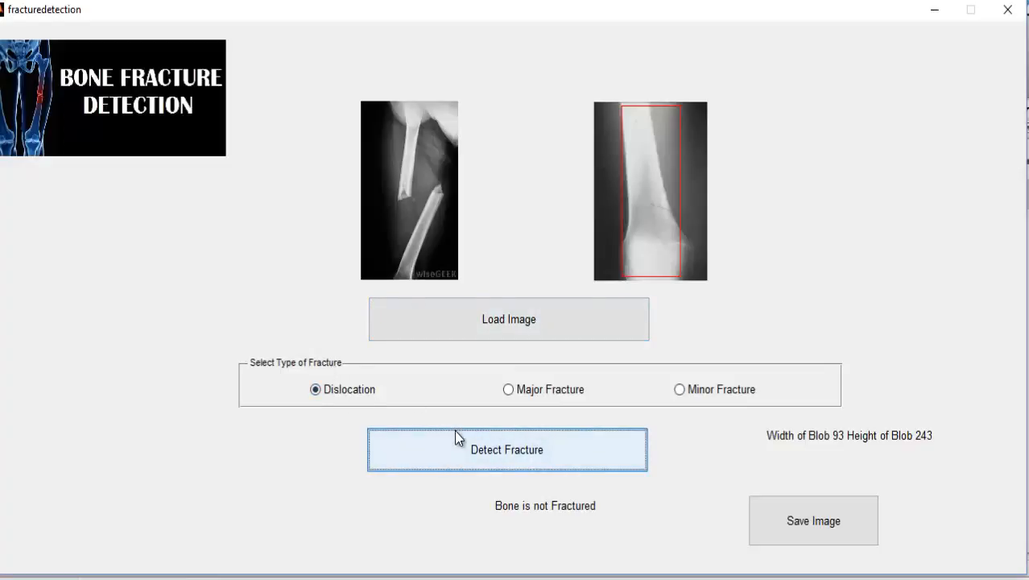
{"action": "mouse_move", "coordinate": [605, 471]}
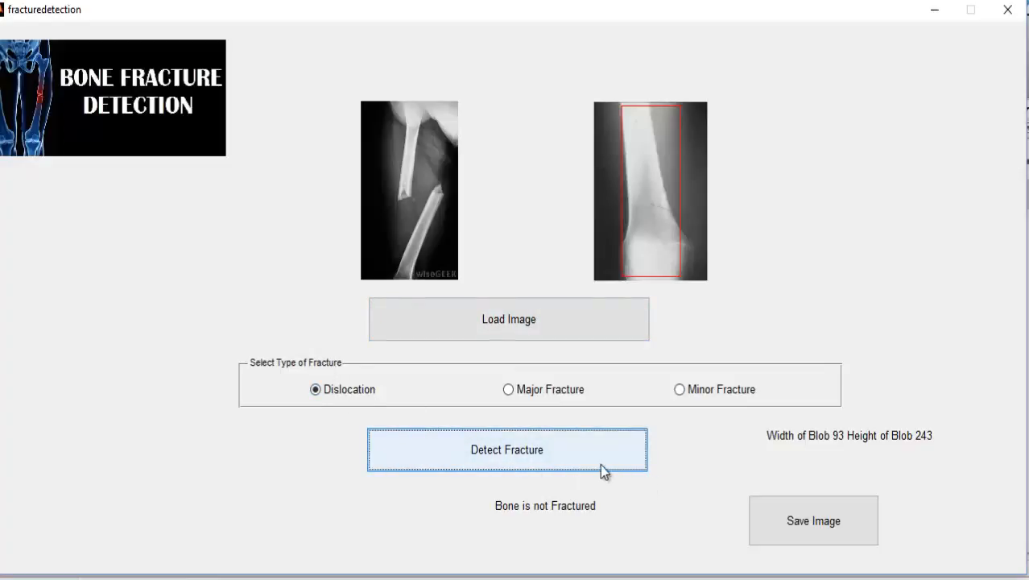
{"action": "left_click", "coordinate": [506, 449]}
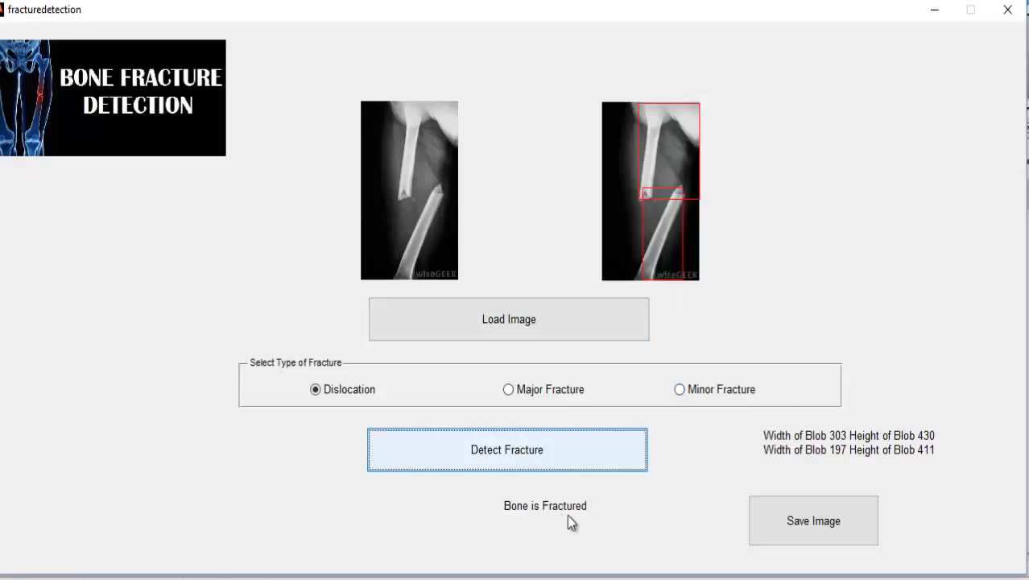
{"action": "mouse_move", "coordinate": [554, 515]}
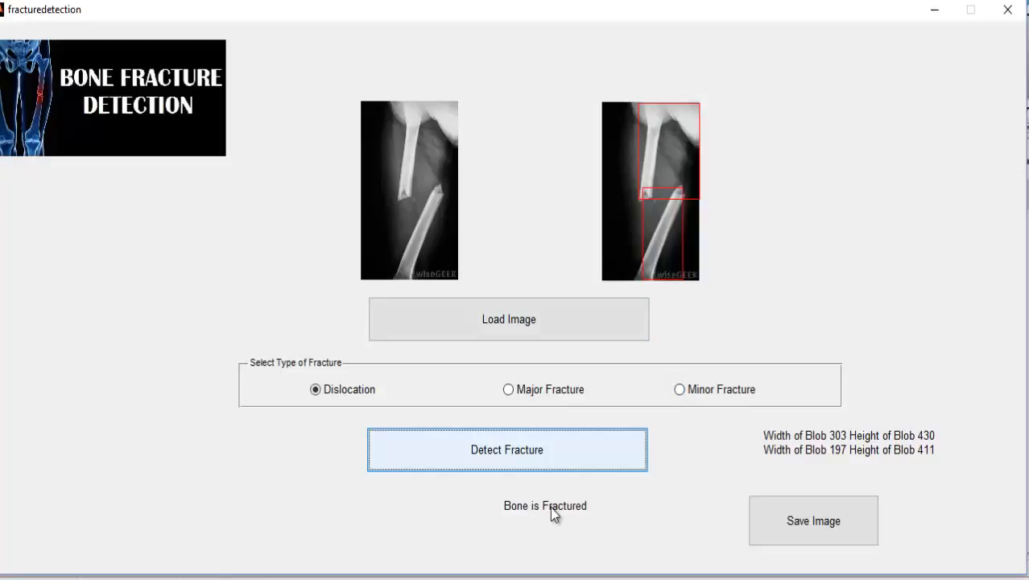
{"action": "mouse_move", "coordinate": [575, 535]}
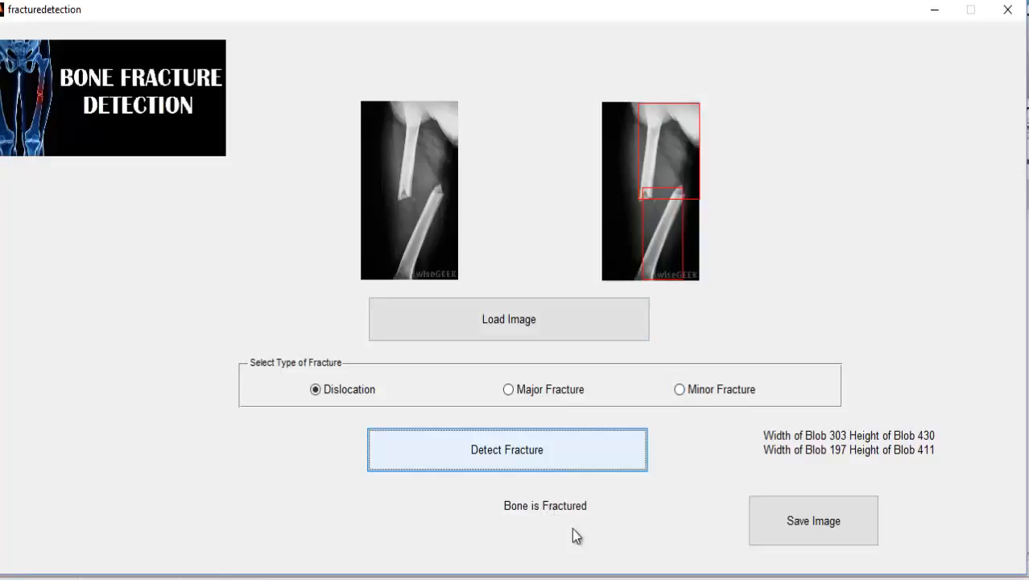
{"action": "mouse_move", "coordinate": [547, 523]}
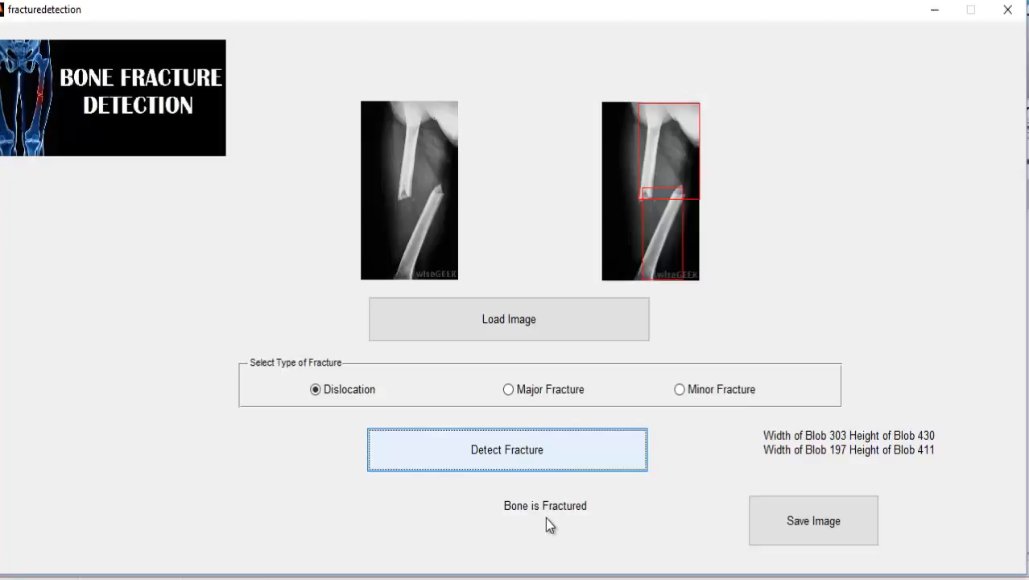
{"action": "mouse_move", "coordinate": [677, 339]}
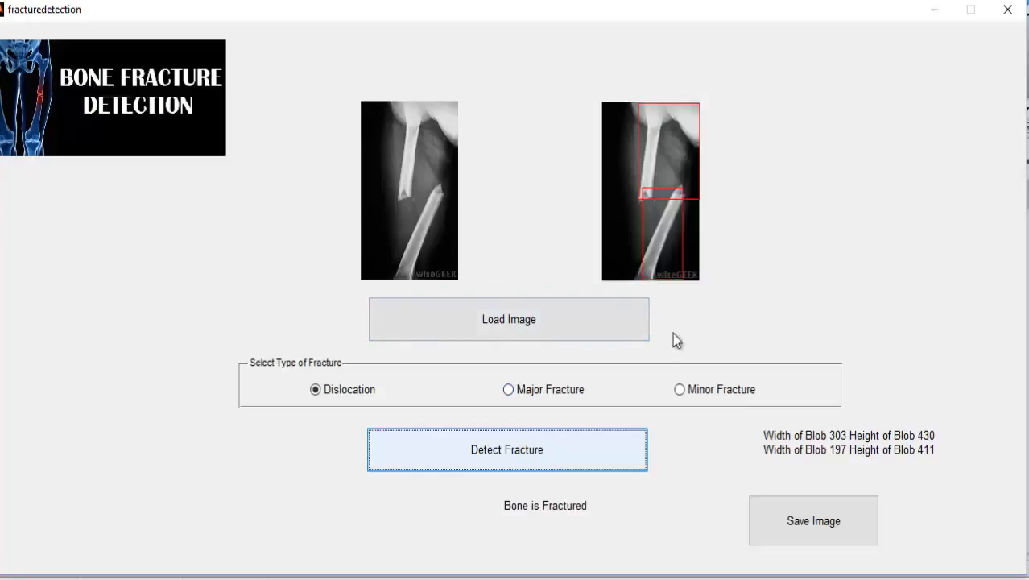
{"action": "mouse_move", "coordinate": [583, 521]}
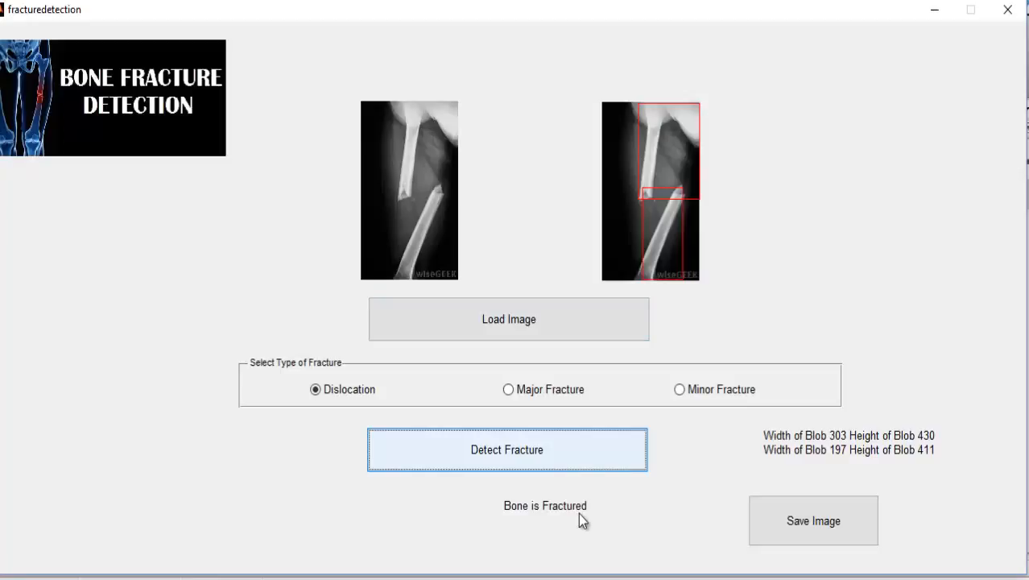
{"action": "mouse_move", "coordinate": [574, 498]}
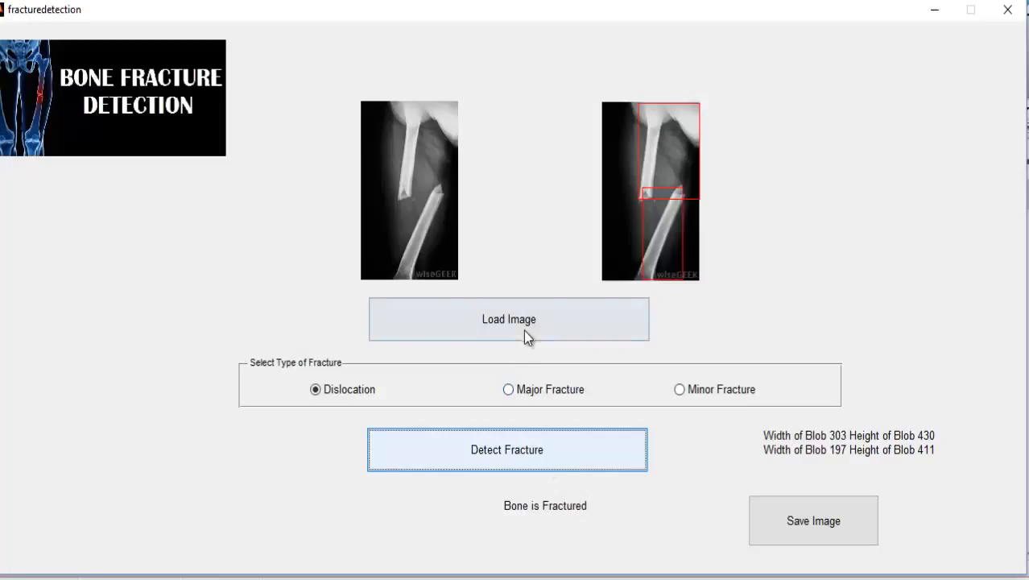
Load the forearm X-ray maj.jpg from the new images folder
{"action": "left_click", "coordinate": [508, 319]}
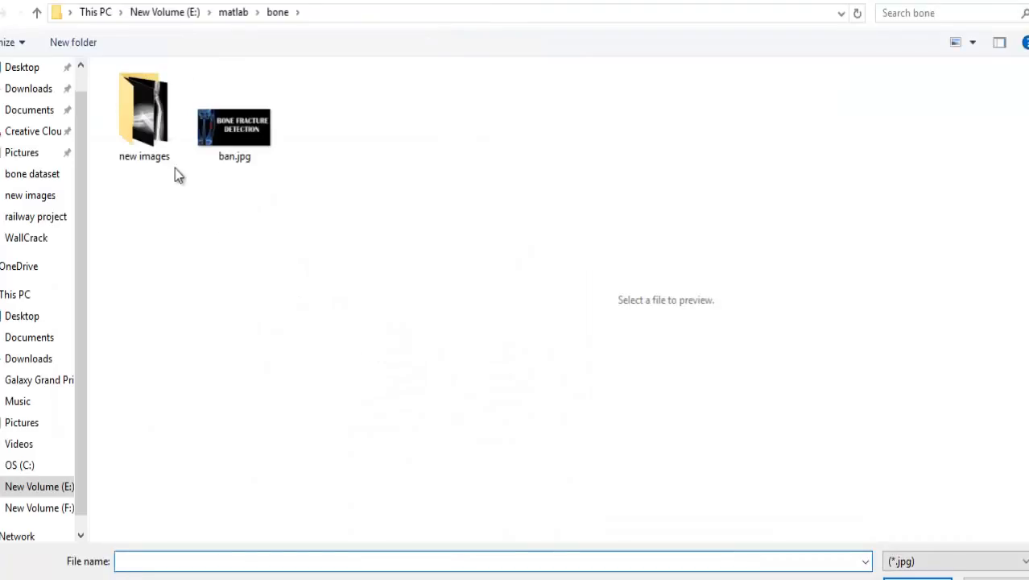
{"action": "double_click", "coordinate": [144, 108]}
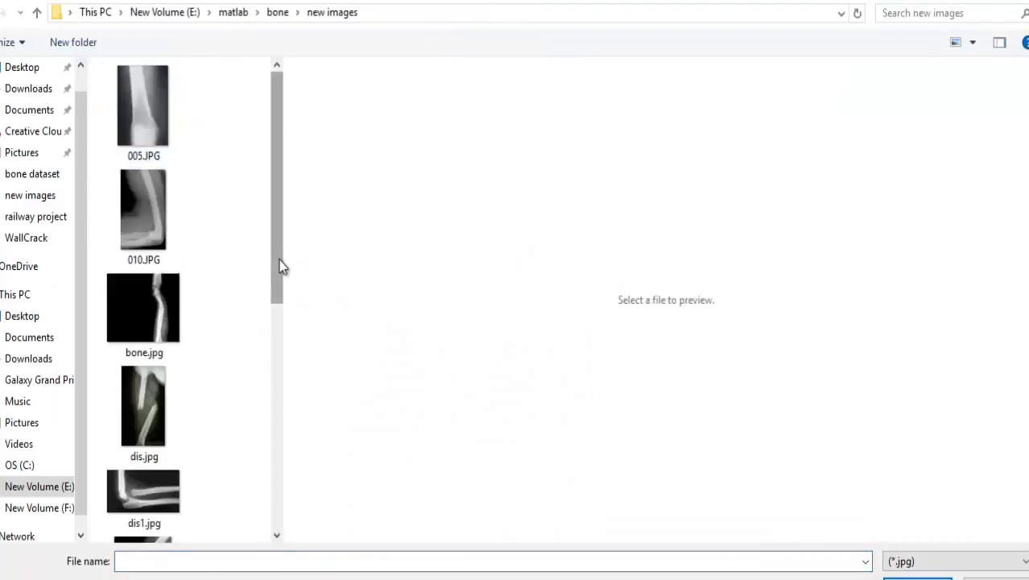
{"action": "scroll", "scroll_direction": "down", "scroll_amount": 3}
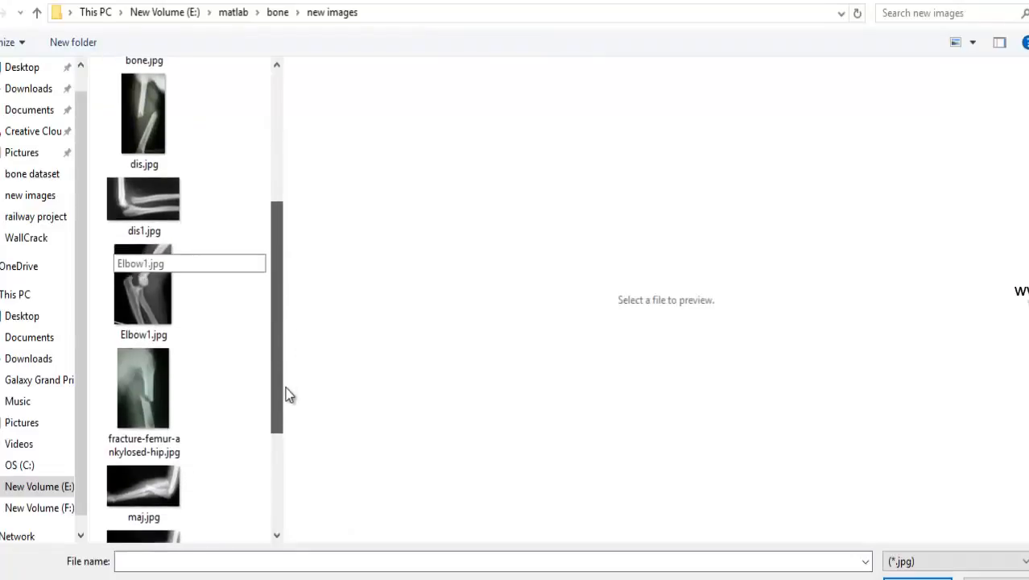
{"action": "scroll", "scroll_direction": "down", "scroll_amount": 3}
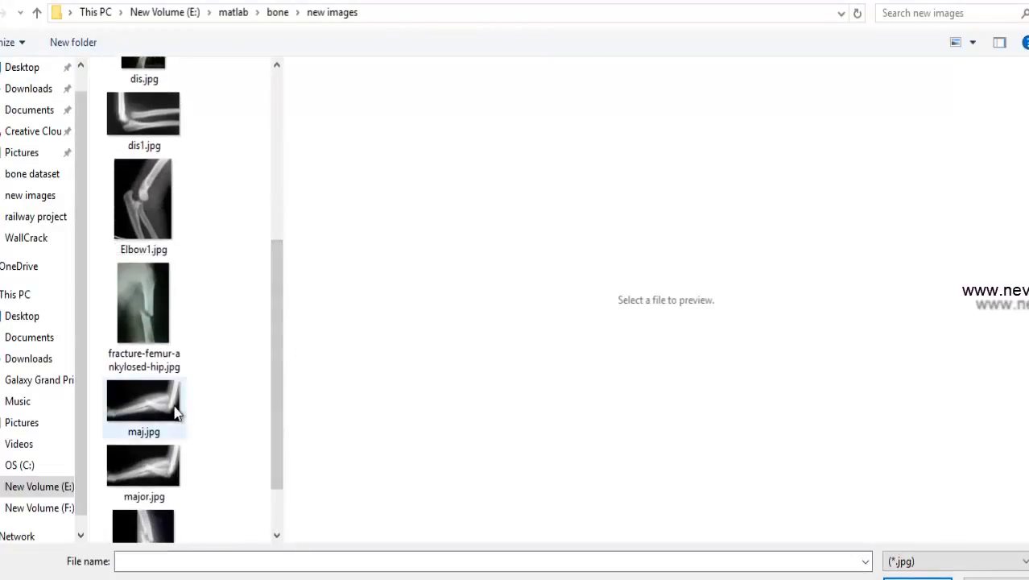
{"action": "left_click", "coordinate": [144, 406]}
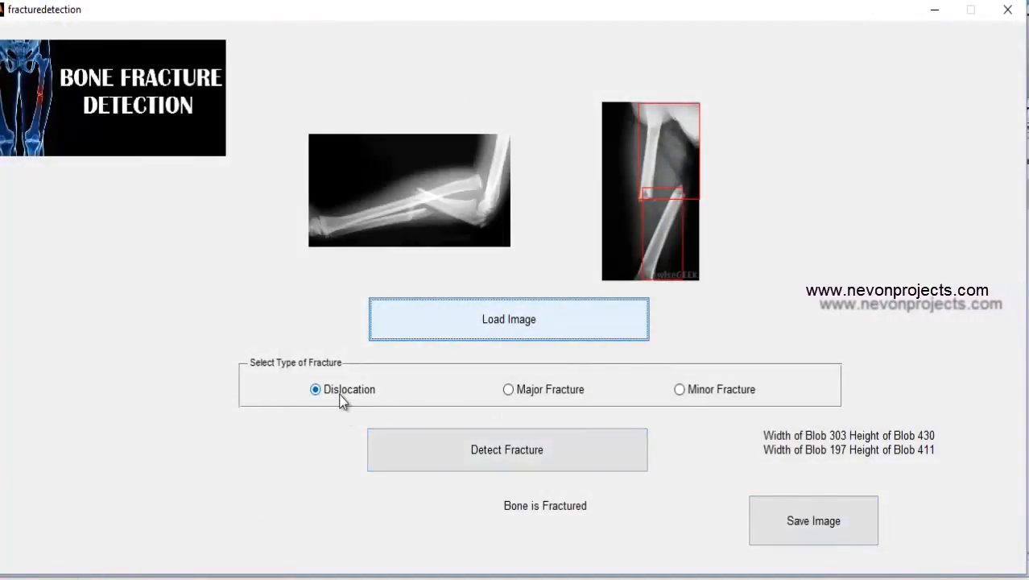
{"action": "mouse_move", "coordinate": [451, 449]}
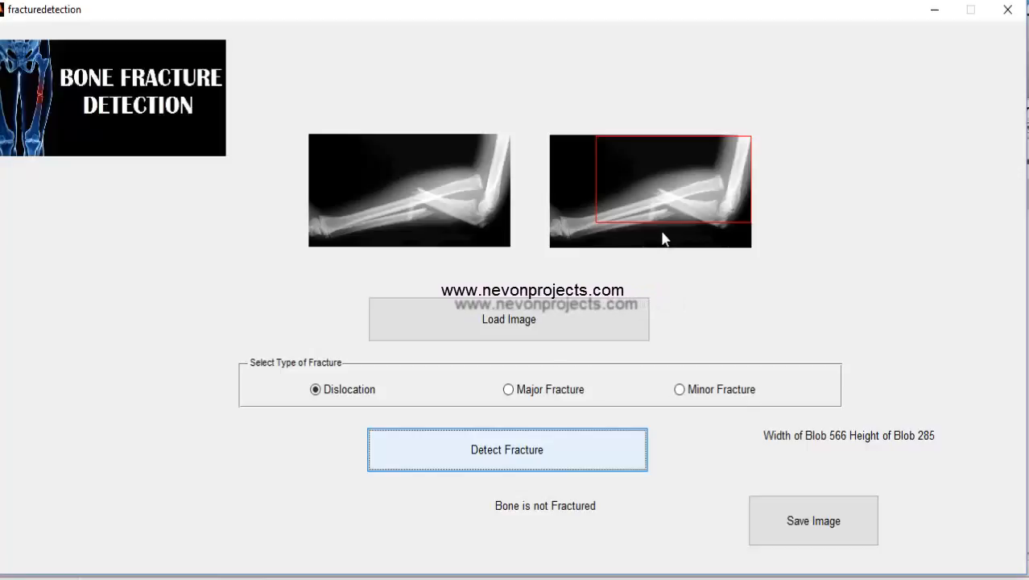
Detect a Major Fracture on maj.jpg, giving two red blob boxes and 'Bone is Fractured'
{"action": "left_click", "coordinate": [508, 388]}
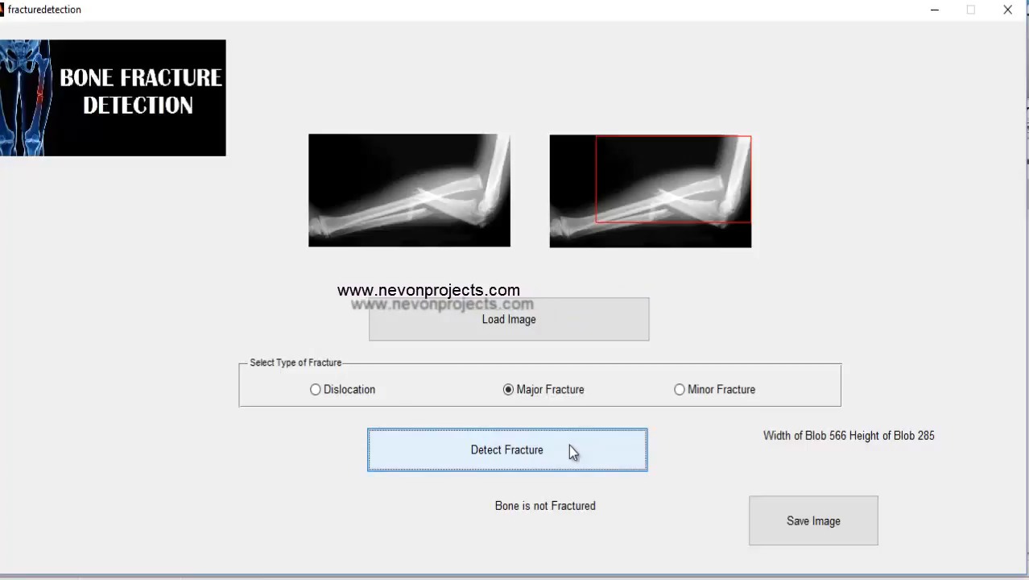
{"action": "left_click", "coordinate": [506, 449]}
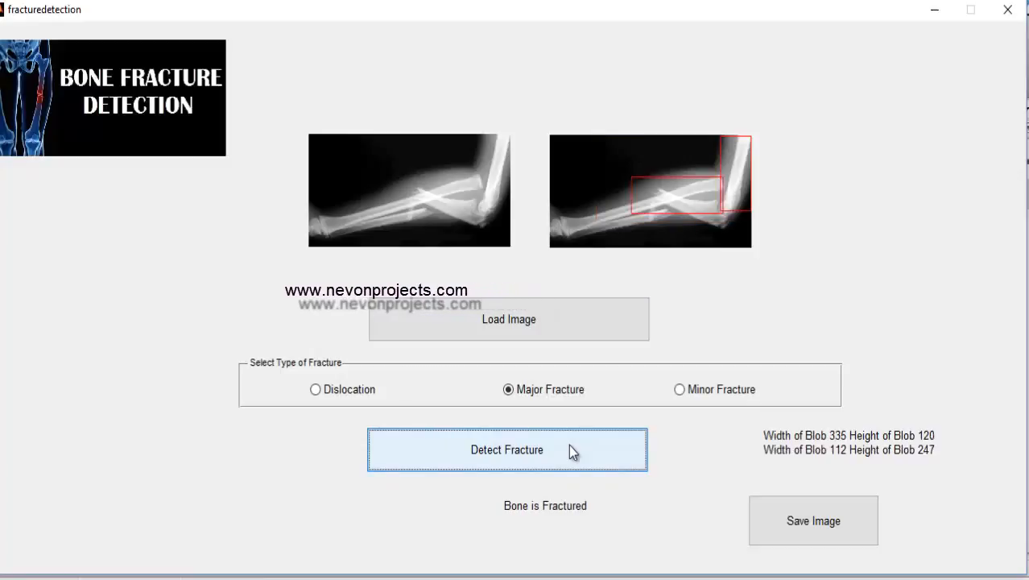
{"action": "mouse_move", "coordinate": [697, 192]}
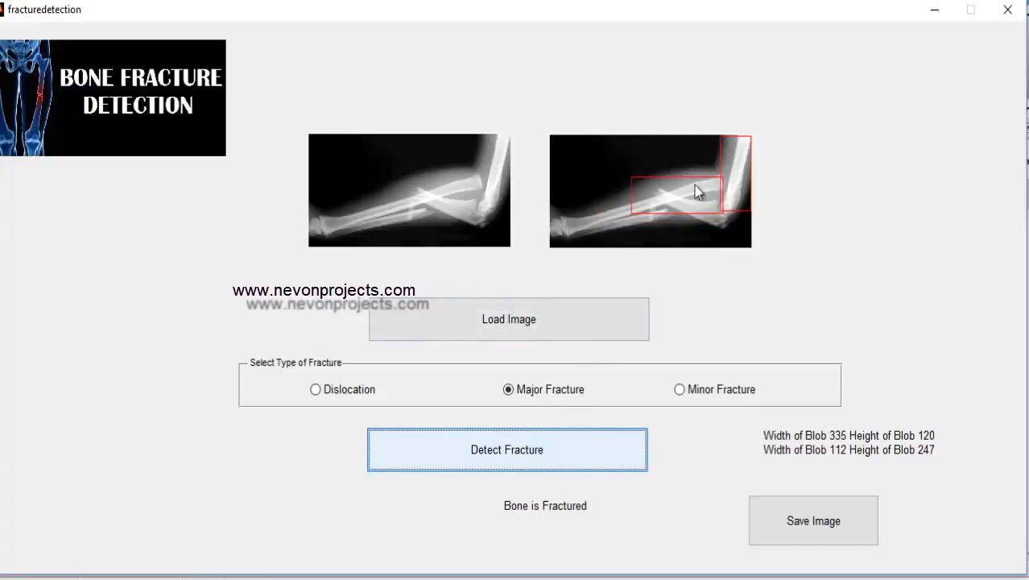
{"action": "mouse_move", "coordinate": [615, 519]}
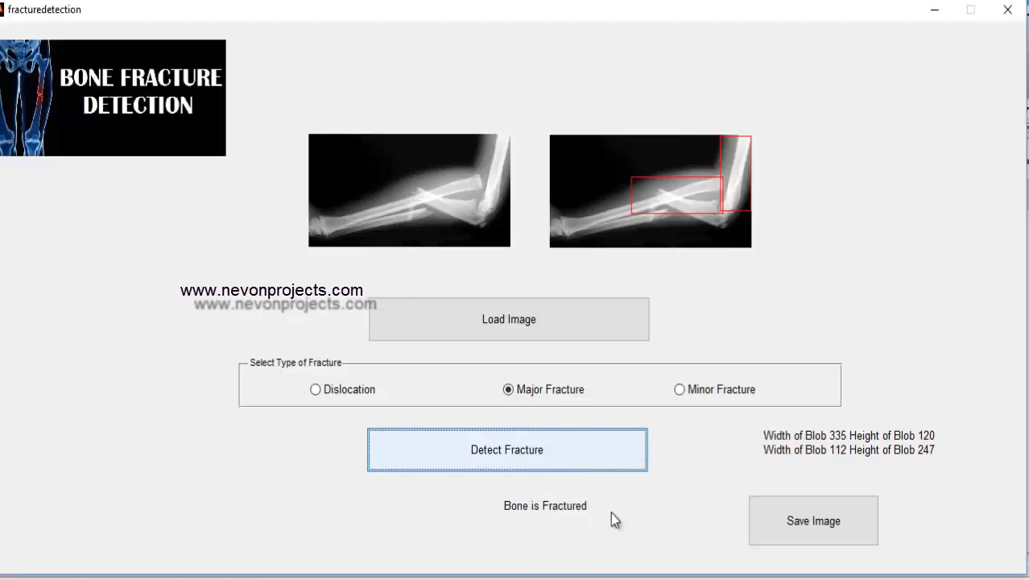